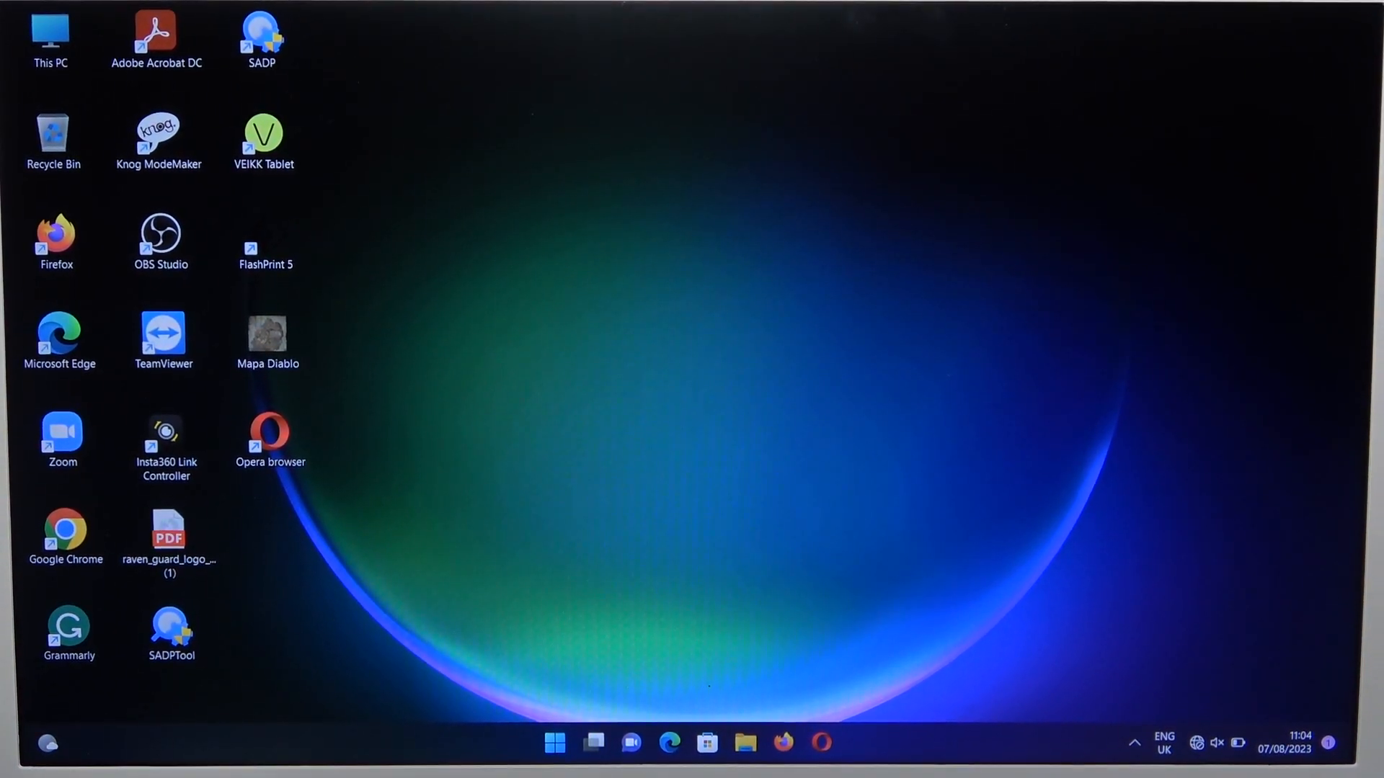
mouse_move(484, 722)
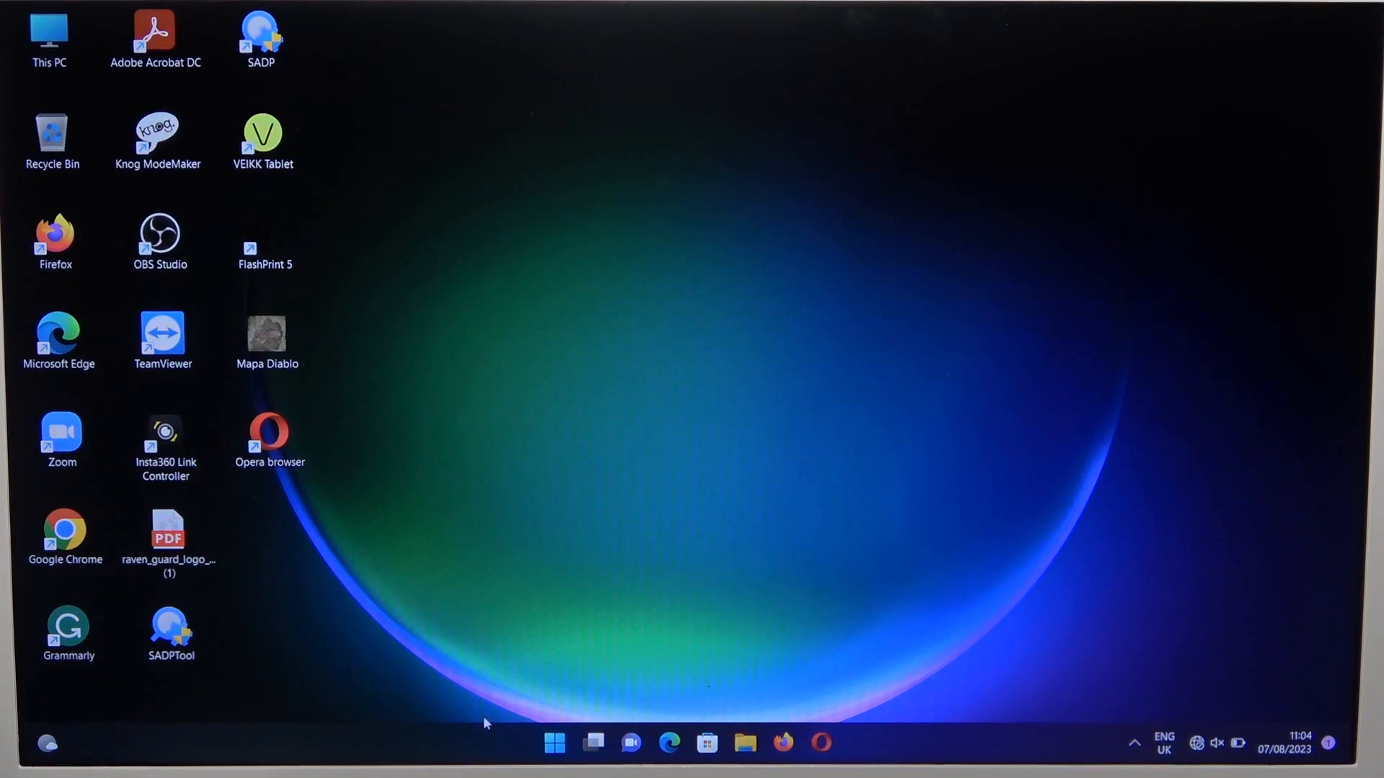
Reach the Bluetooth & devices page of Settings from the Start menu
left_click(554, 743)
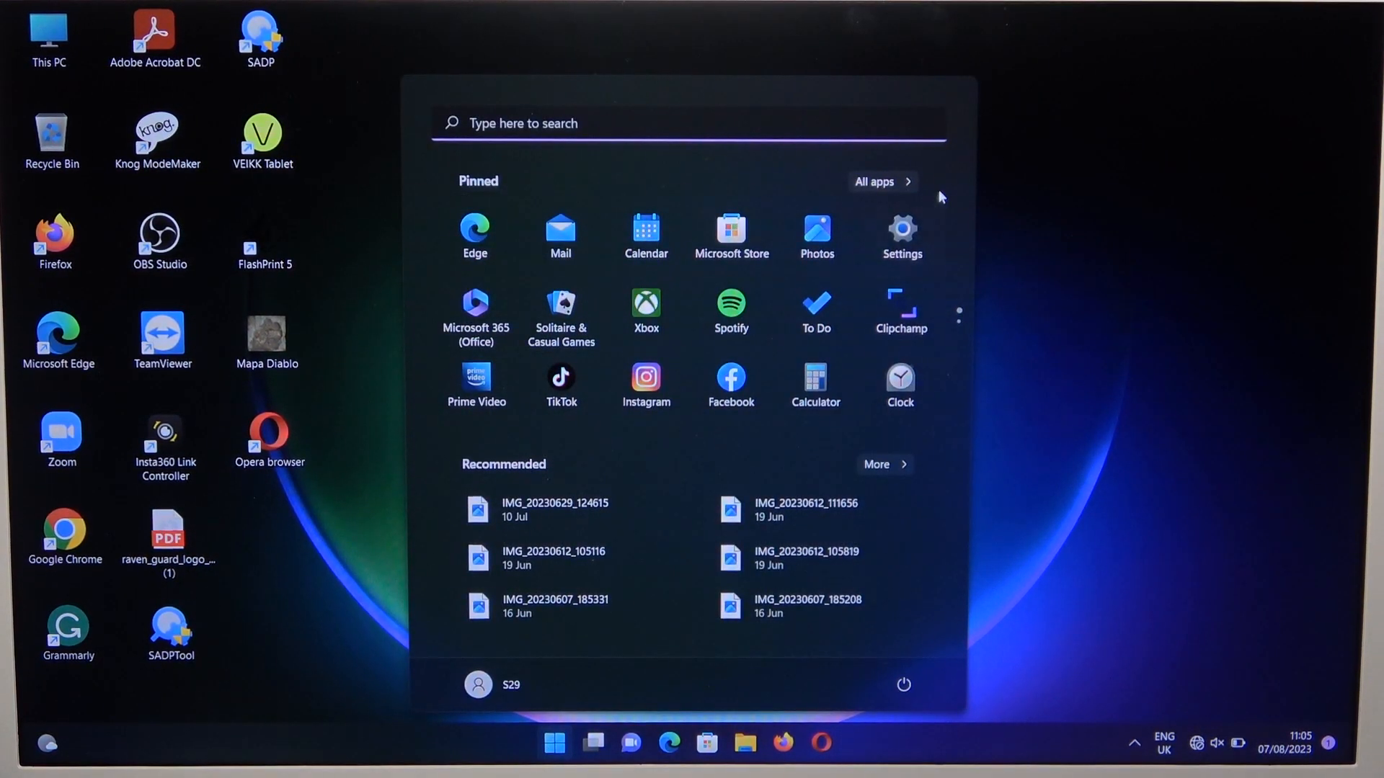
left_click(901, 235)
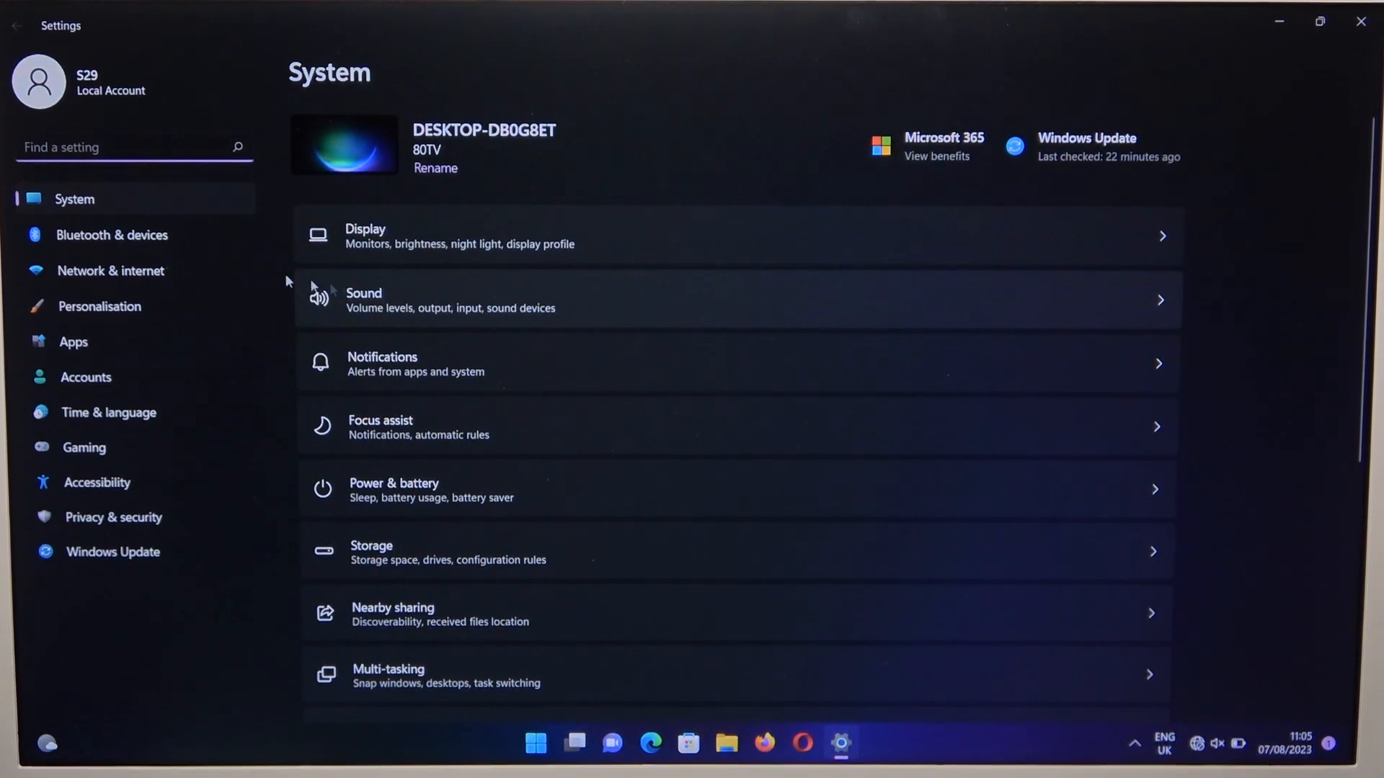
left_click(113, 235)
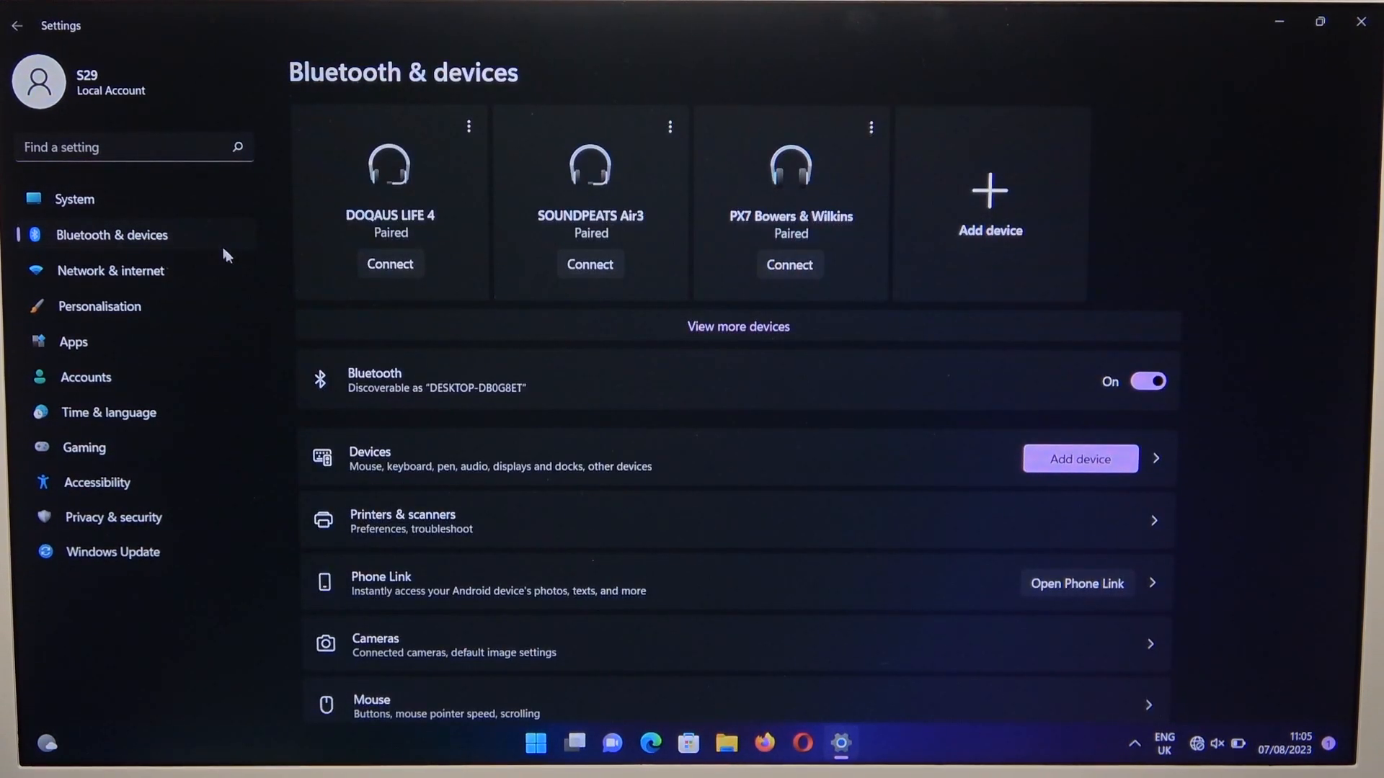
Begin adding a new device to scan for the DOQAUS CARE 1 headphones
left_click(989, 199)
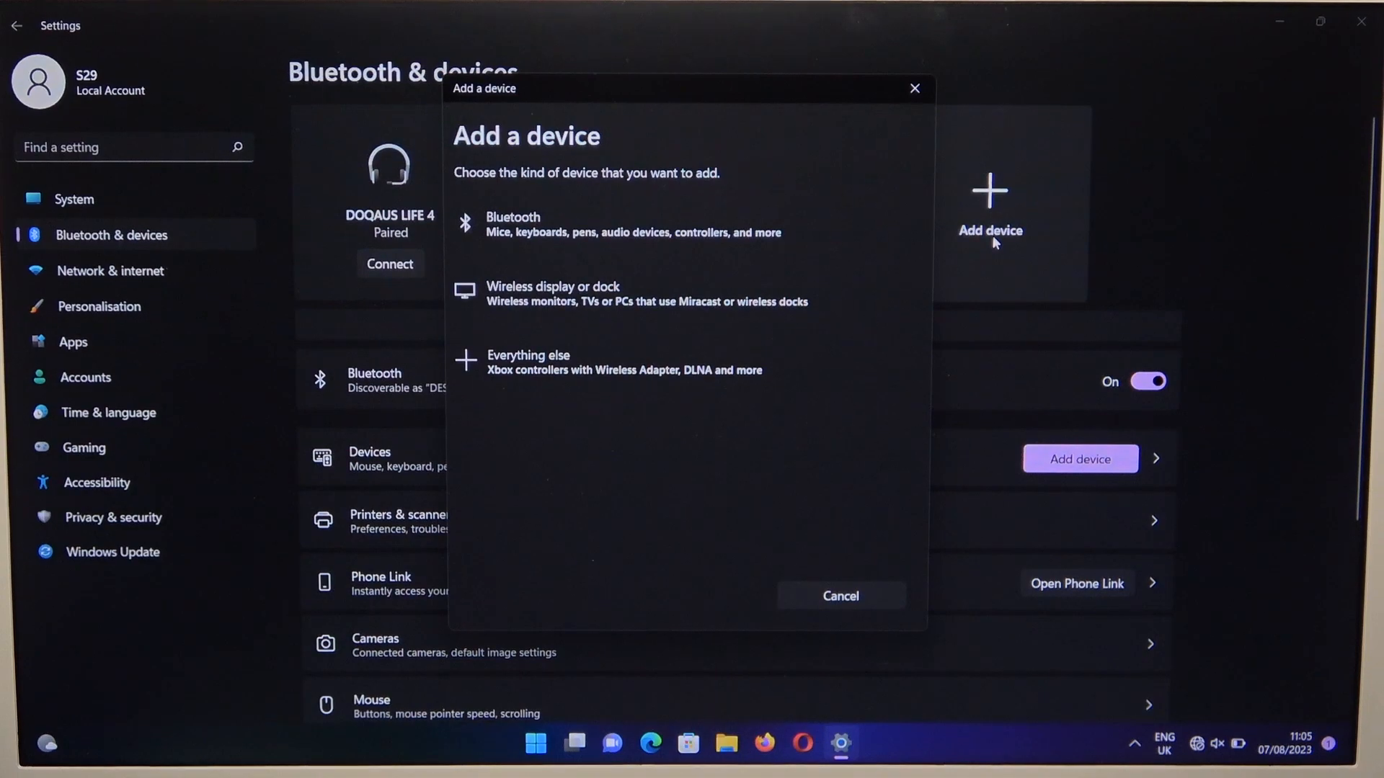
mouse_move(750, 242)
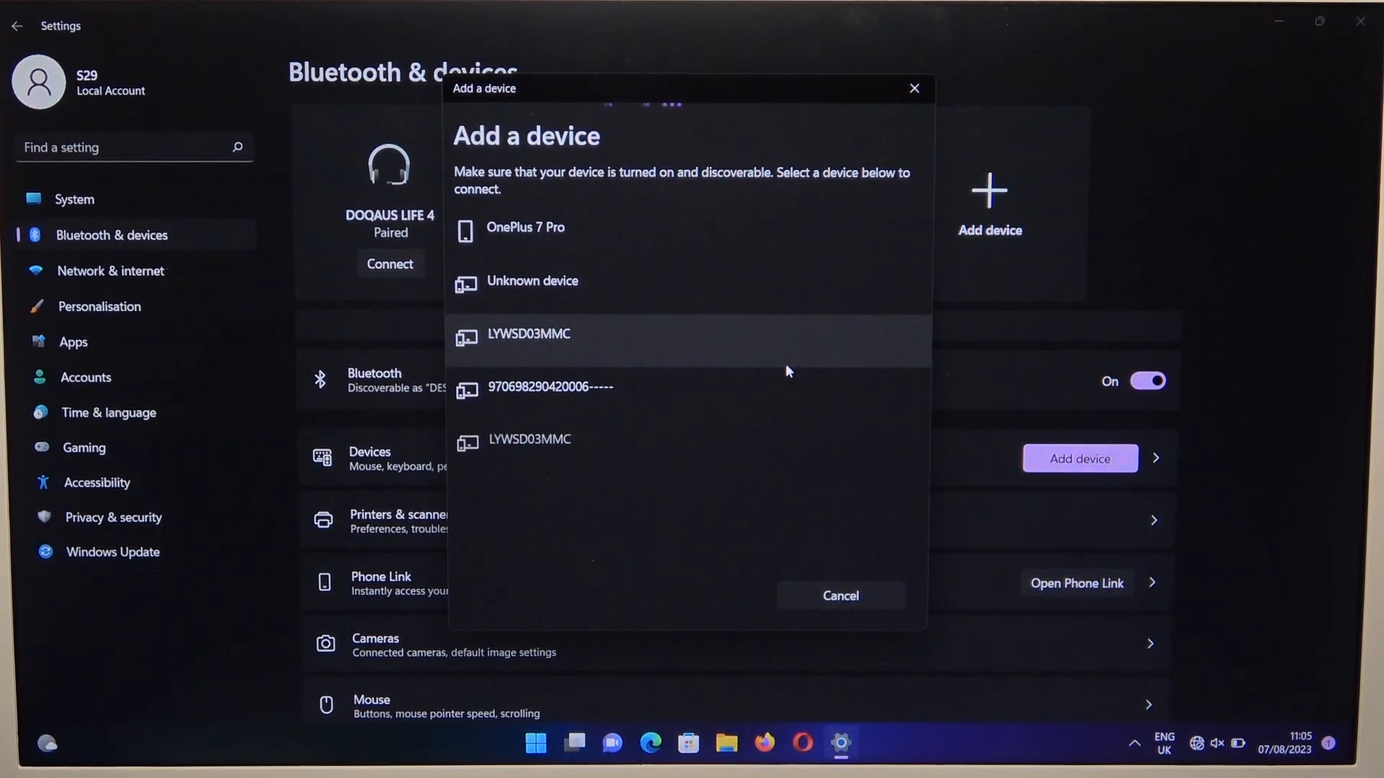
mouse_move(750, 492)
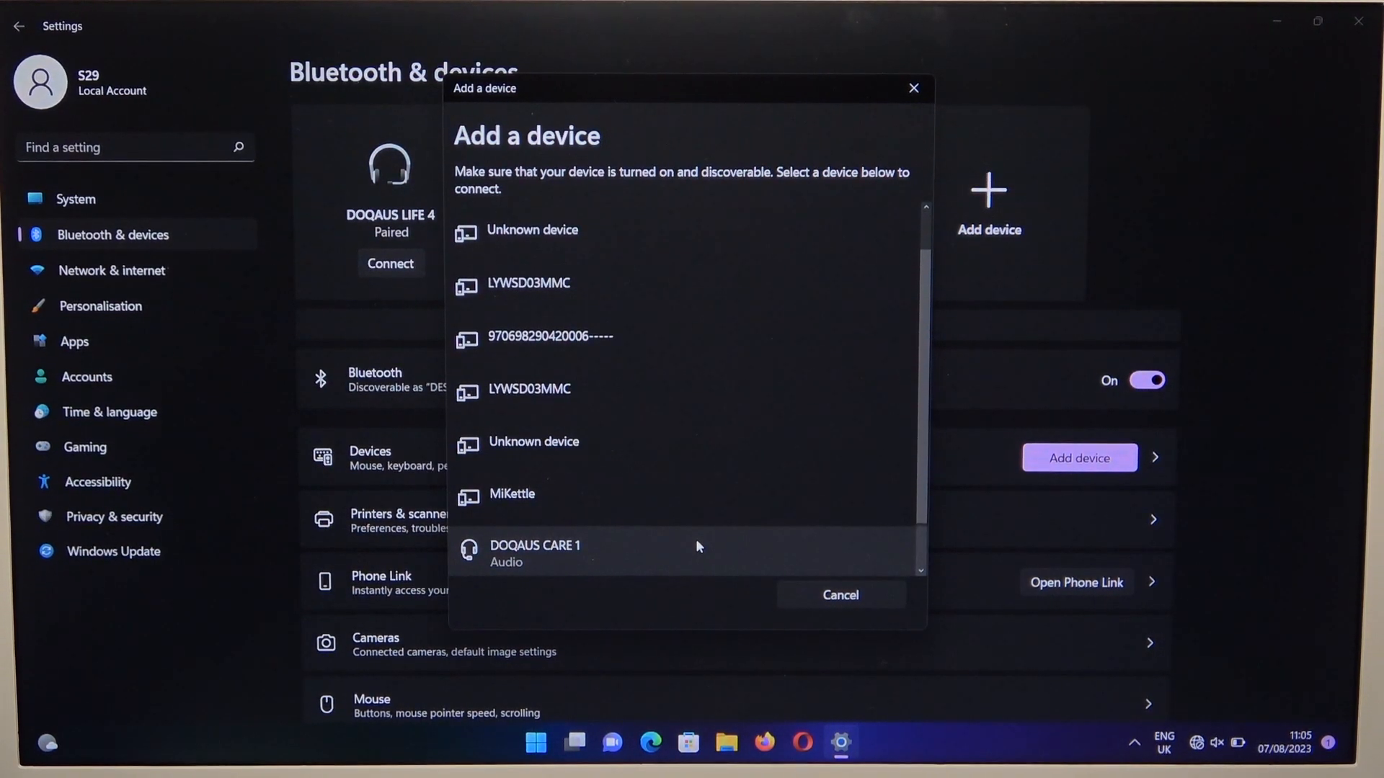
Select DOQAUS CARE 1 from the found devices to pair and connect it
left_click(533, 545)
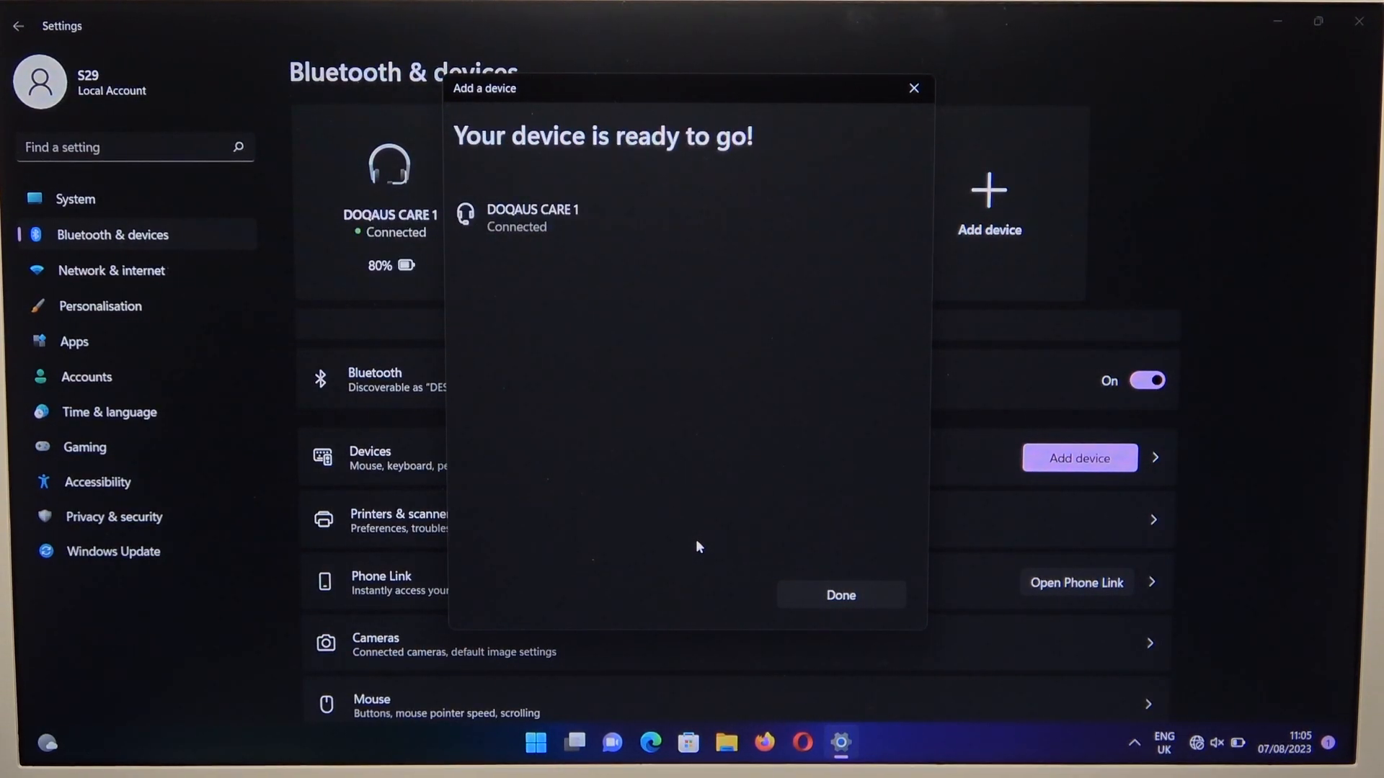
mouse_move(792, 590)
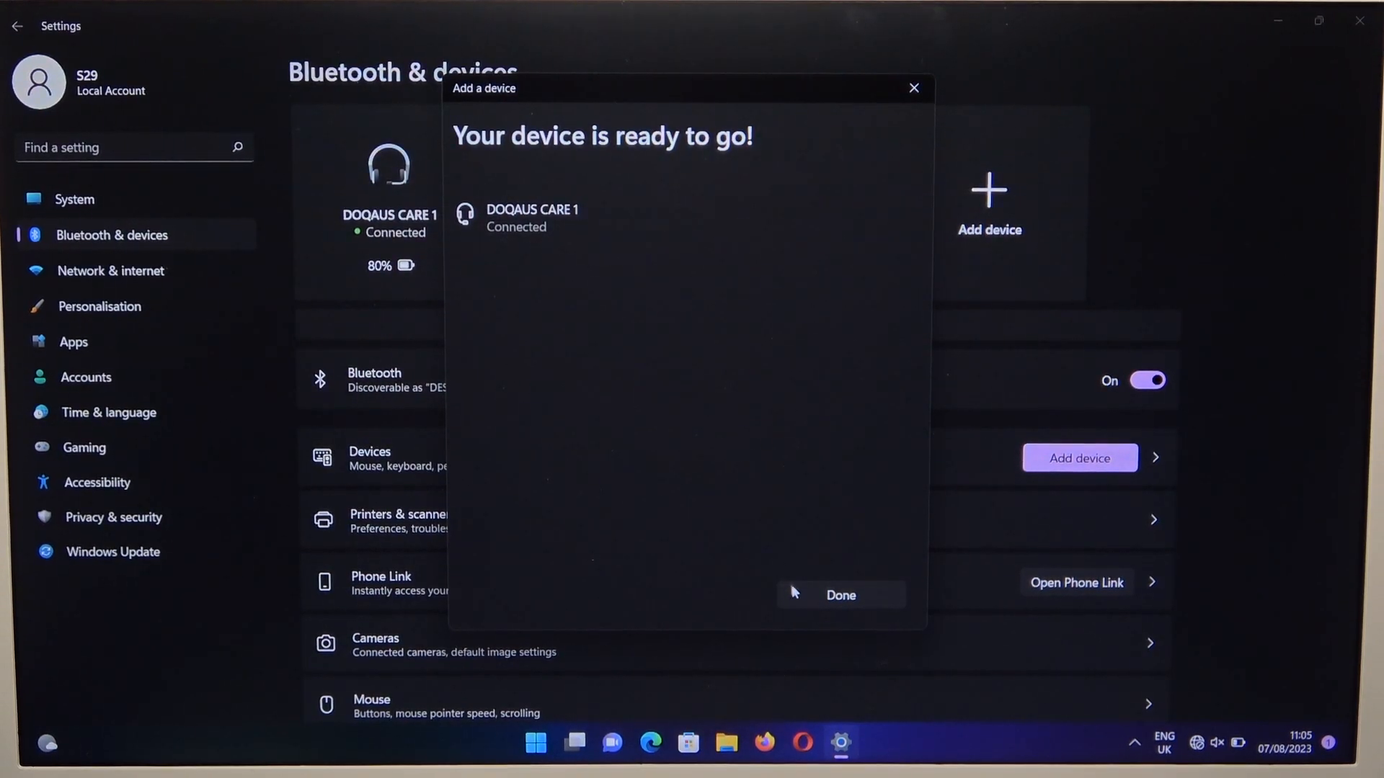